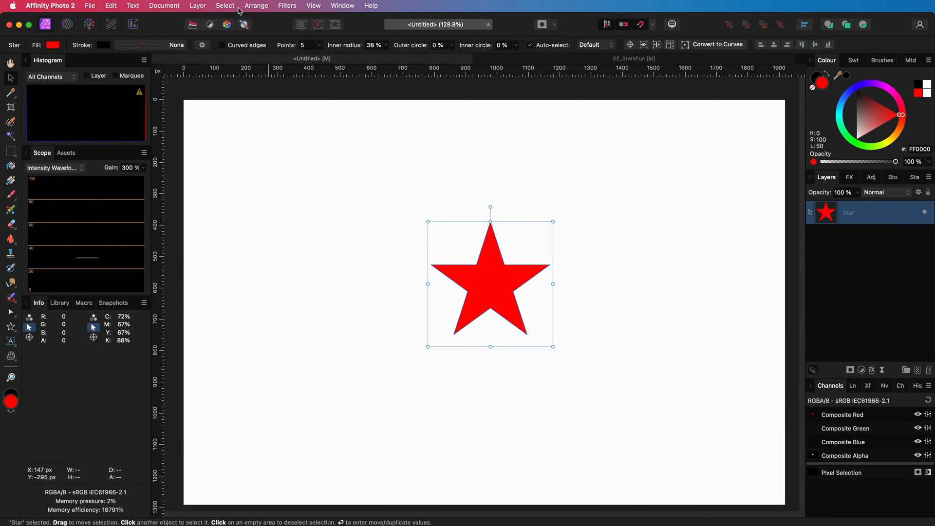
Step: Make a linked copy of the red star via Layer > Duplicate Linked and shift its fill colour to test the link
{"action": "left_click", "coordinate": [198, 6]}
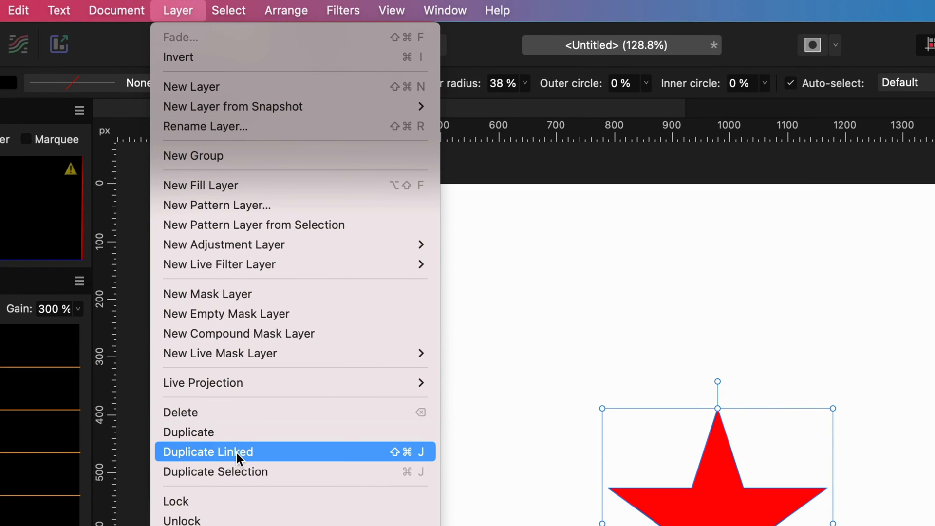
{"action": "left_click", "coordinate": [207, 451]}
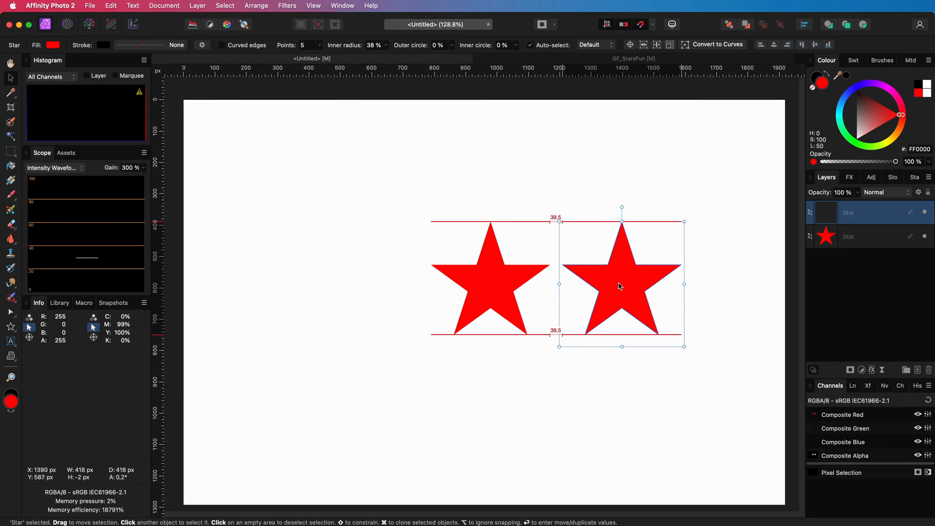
{"action": "left_click", "coordinate": [864, 118]}
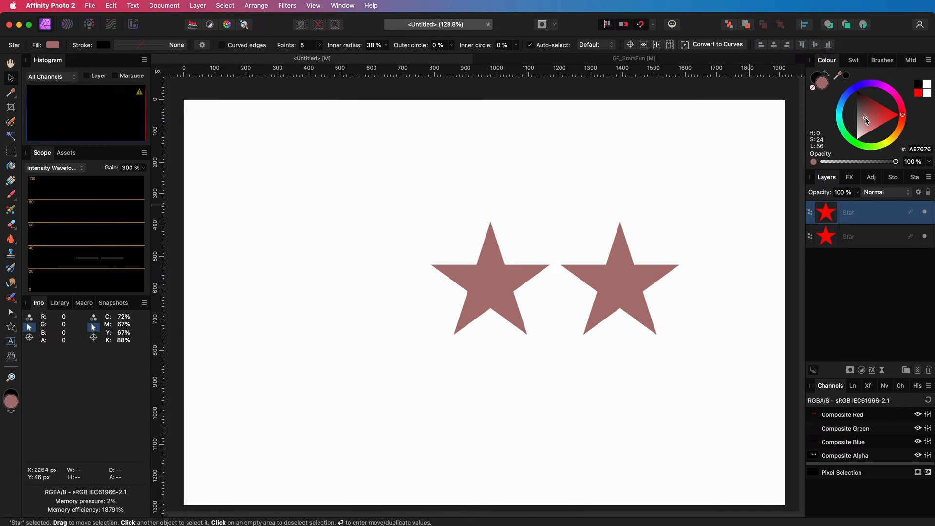
{"action": "left_click", "coordinate": [900, 115]}
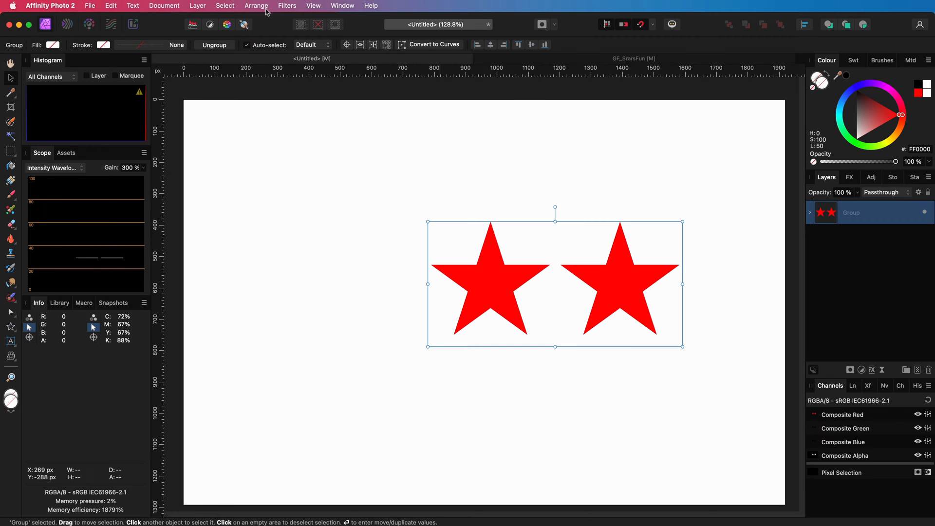
{"action": "mouse_move", "coordinate": [225, 6]}
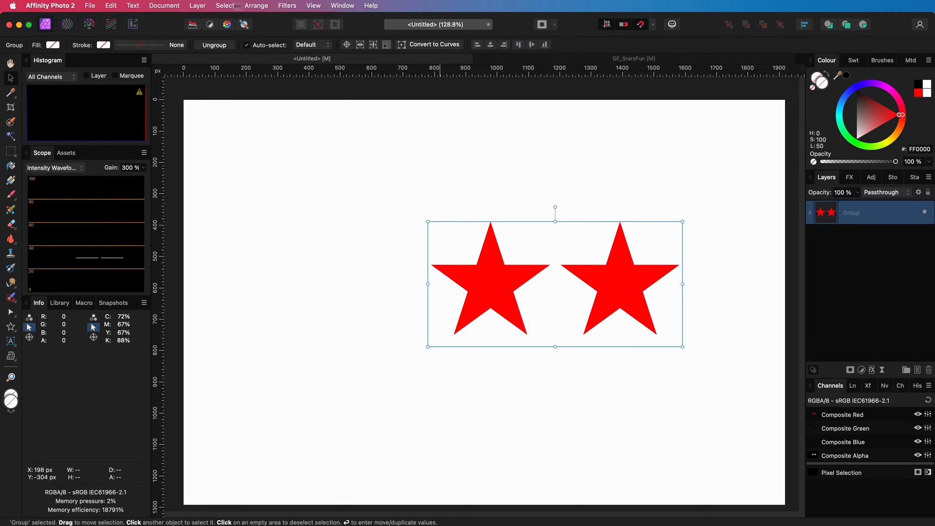
Step: With the two-star group selected, check the Layer menu where Duplicate Linked is unavailable for groups
{"action": "left_click", "coordinate": [197, 6]}
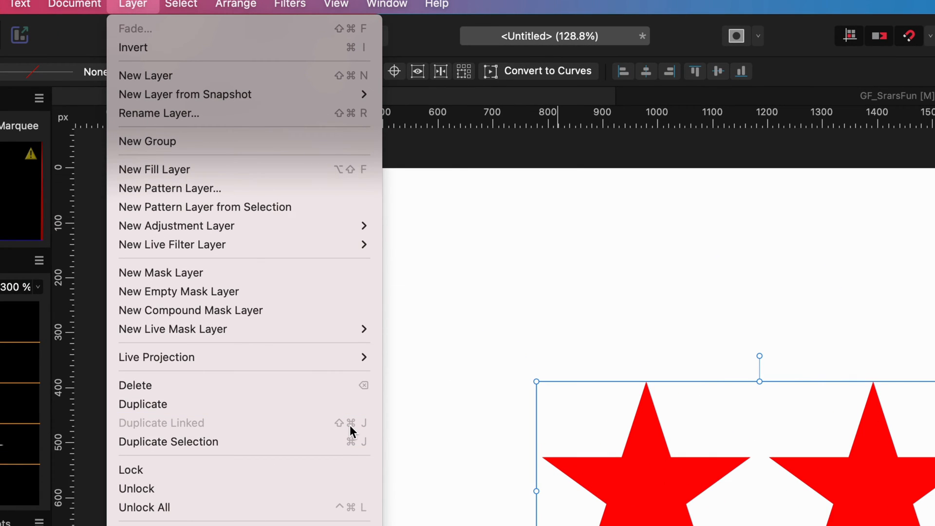
{"action": "left_click", "coordinate": [147, 141]}
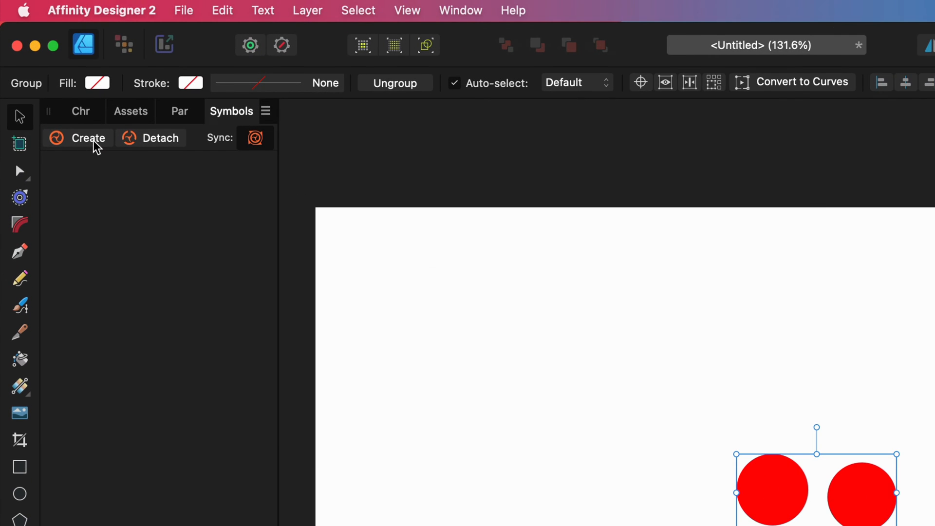
Step: Create a symbol from the grouped circles in the Symbols panel and copy it for pasting into Photo
{"action": "left_click", "coordinate": [89, 137]}
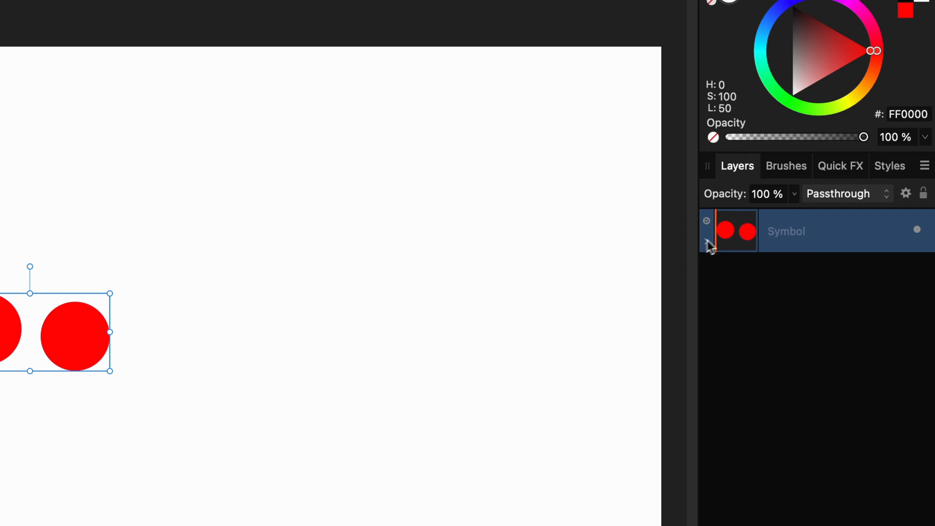
{"action": "mouse_move", "coordinate": [746, 242]}
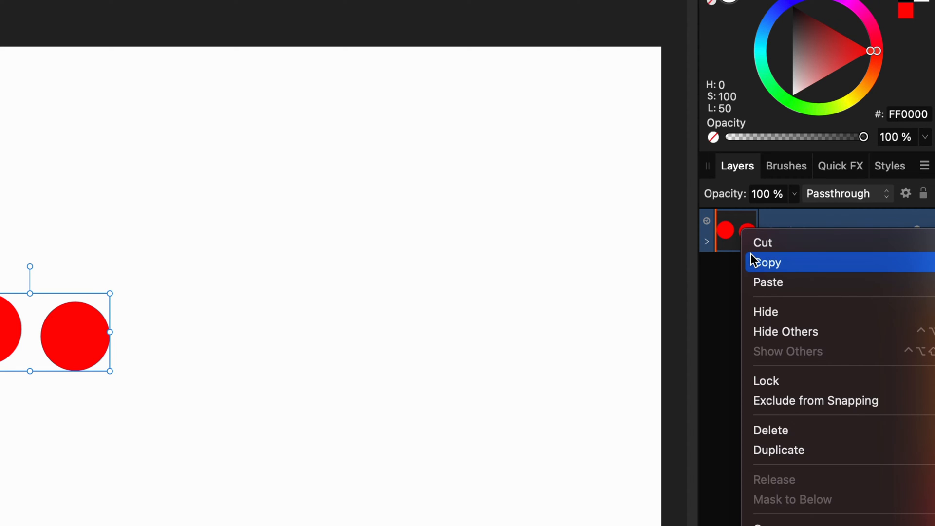
{"action": "left_click", "coordinate": [110, 6]}
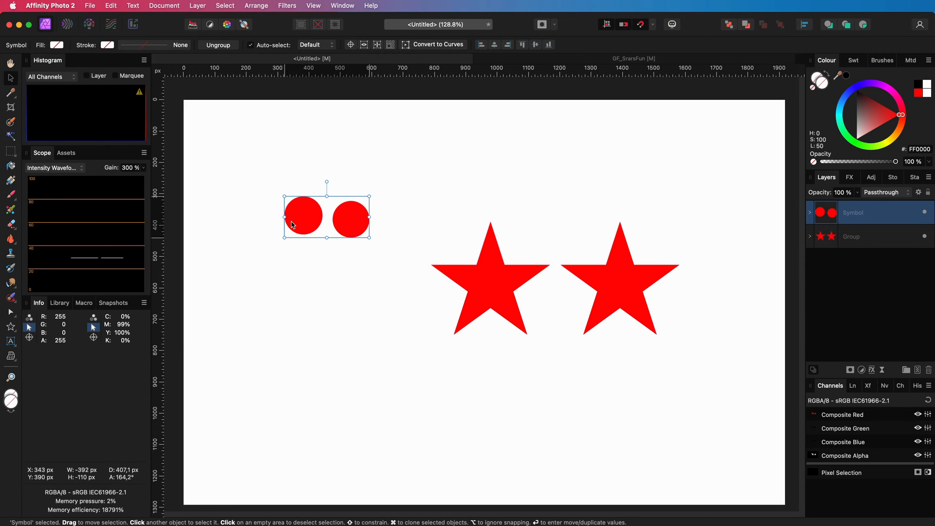
{"action": "mouse_move", "coordinate": [487, 297]}
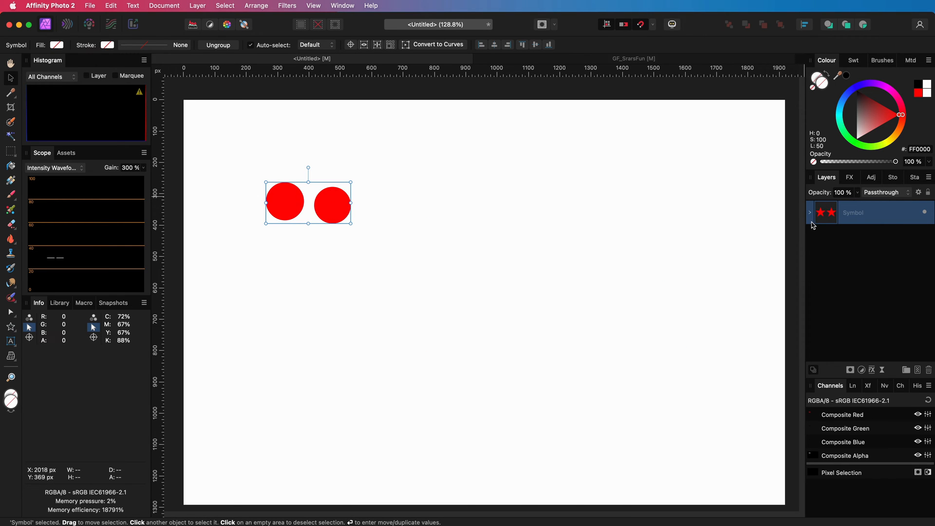
Step: Expand the pasted Symbol layer and select its right-hand ellipse
{"action": "left_click", "coordinate": [810, 213]}
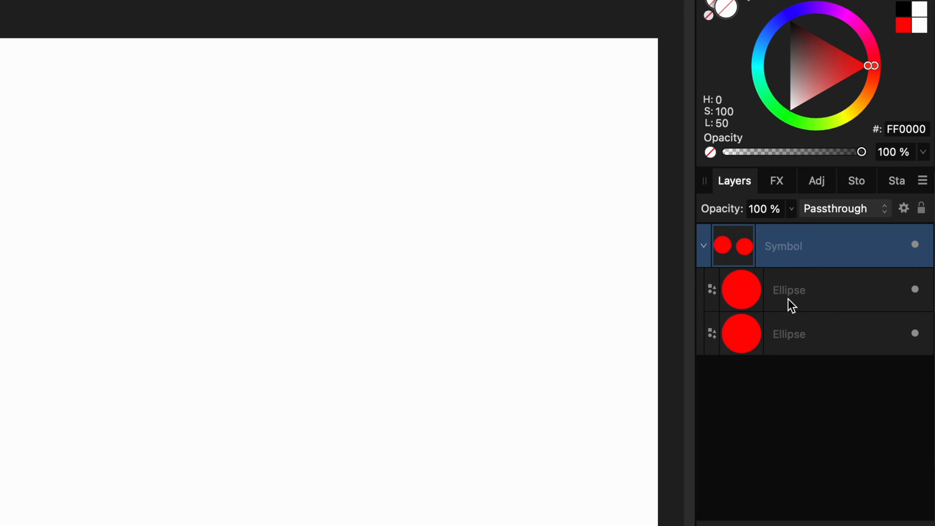
{"action": "left_click", "coordinate": [789, 290]}
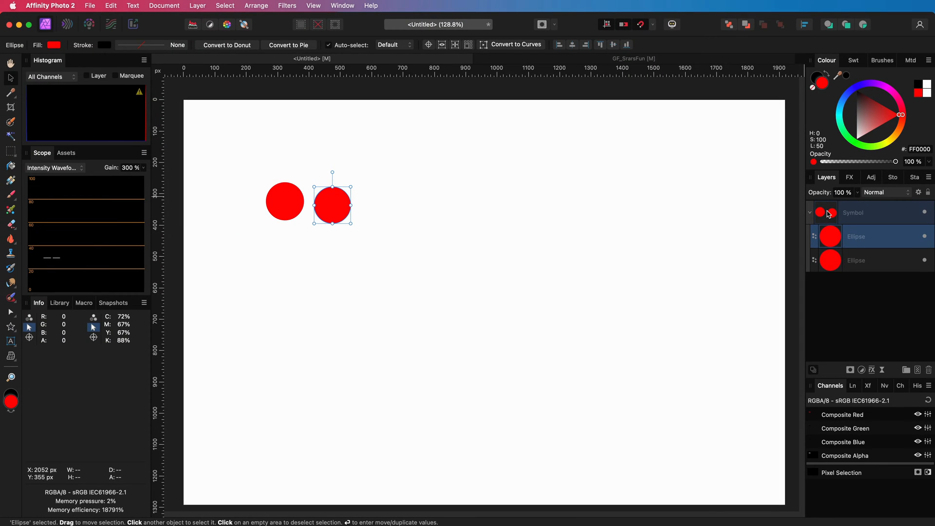
Step: Duplicate the Symbol as a linked copy and remove an ellipse so each linked symbol holds one circle
{"action": "left_click", "coordinate": [853, 212]}
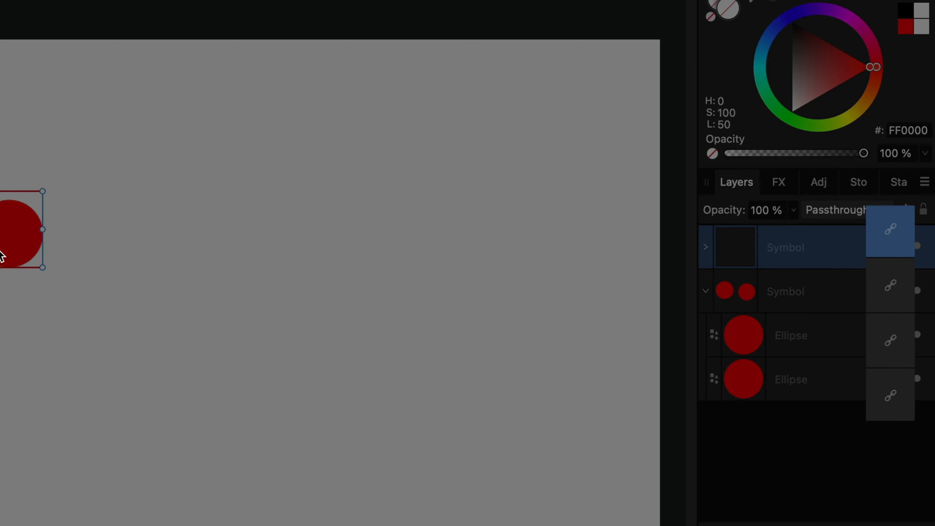
{"action": "left_click", "coordinate": [785, 291]}
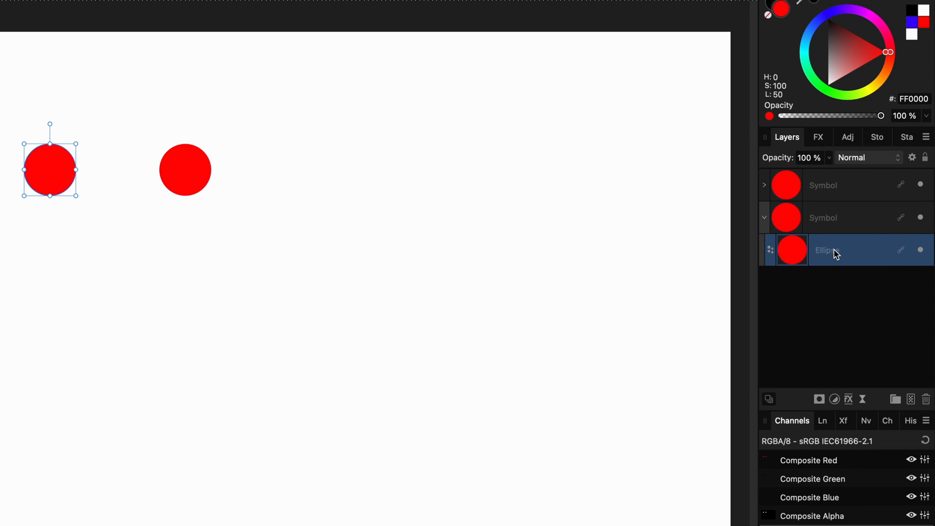
{"action": "mouse_move", "coordinate": [801, 255]}
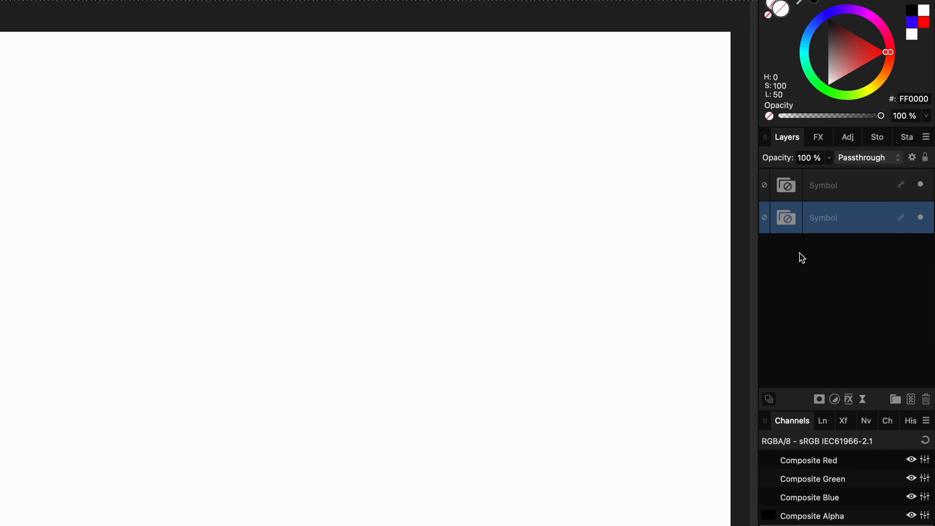
Step: Draw a star inside the symbol and tile linked copies into offset rows of cyan, magenta and purple stars with dots
{"action": "left_click_drag", "start_coordinate": [21, 130], "coordinate": [46, 154]}
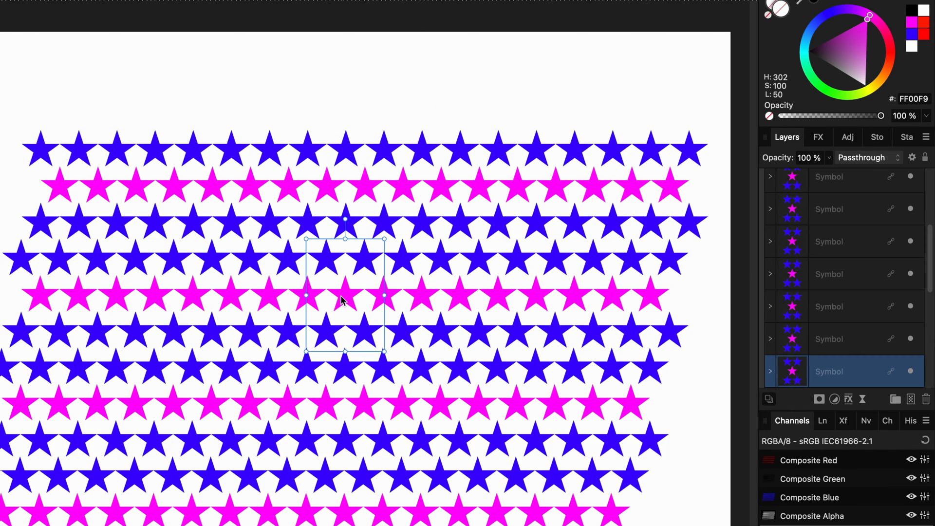
{"action": "left_click", "coordinate": [769, 274]}
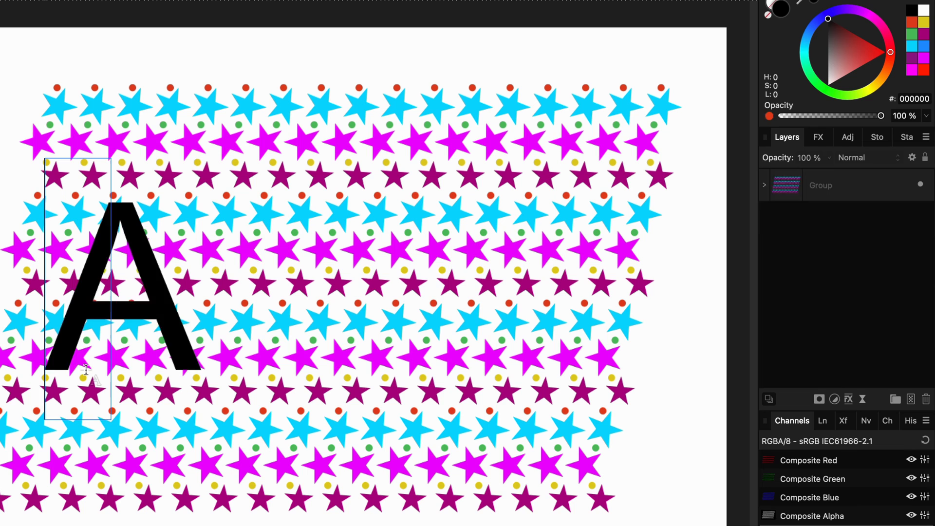
Step: Type the word STAR as artistic text and clip the pattern group inside the text layer
{"action": "type", "text": "STAR"}
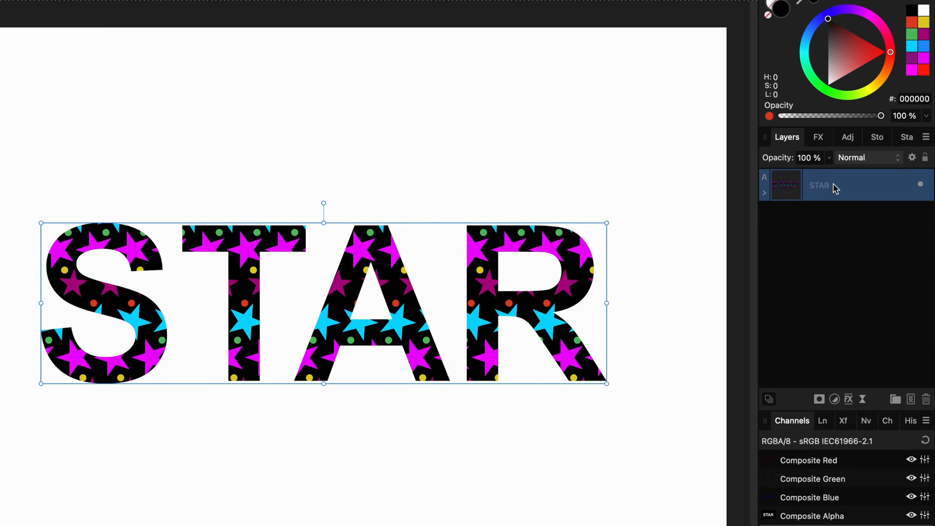
{"action": "mouse_move", "coordinate": [882, 116]}
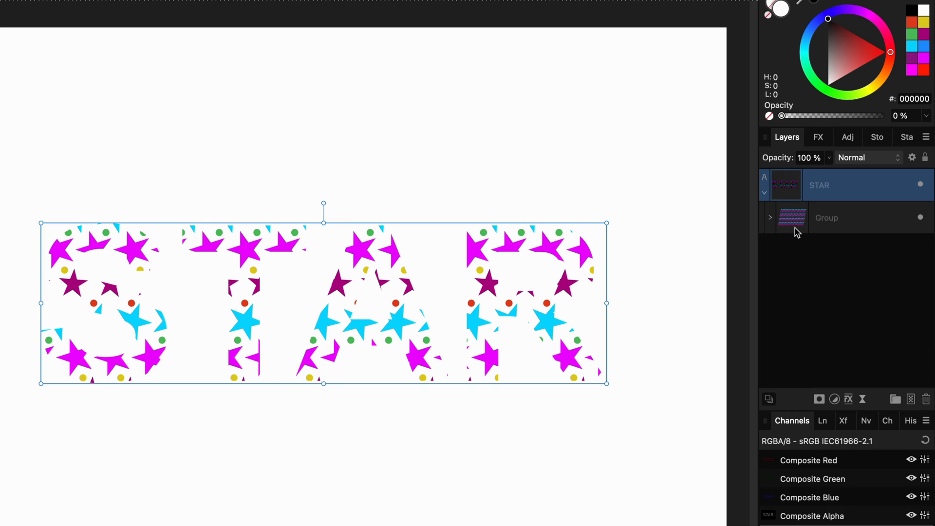
{"action": "left_click", "coordinate": [826, 217]}
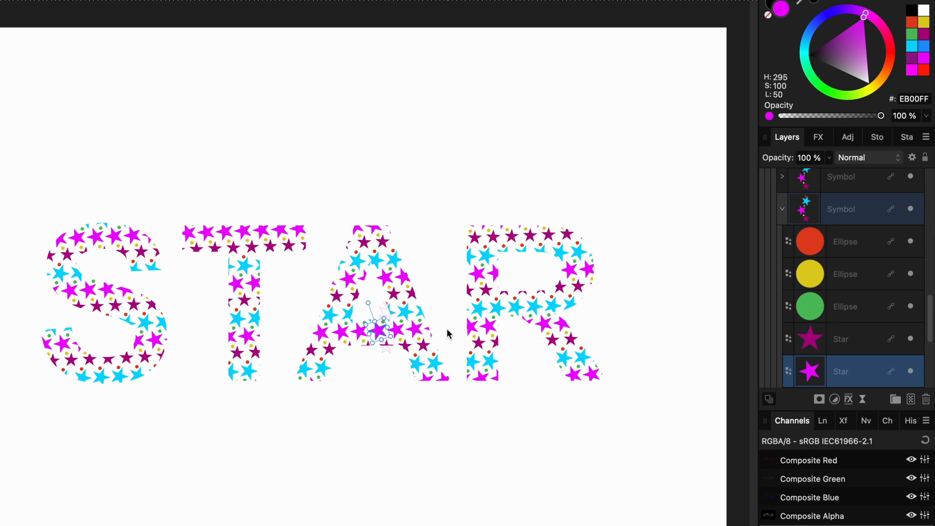
Step: Select a magenta star in the symbol, recolour it, and add a Gaussian blur live filter to it
{"action": "left_click", "coordinate": [836, 89]}
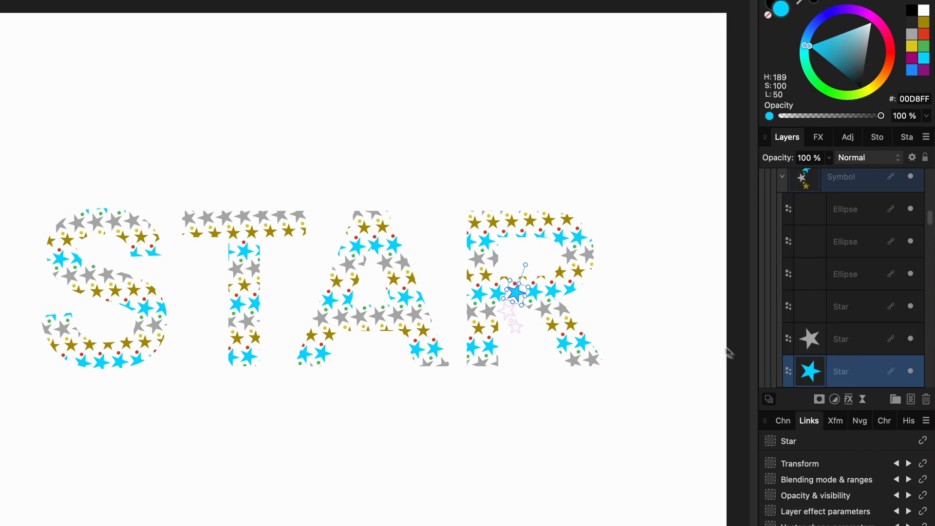
{"action": "left_click", "coordinate": [848, 399]}
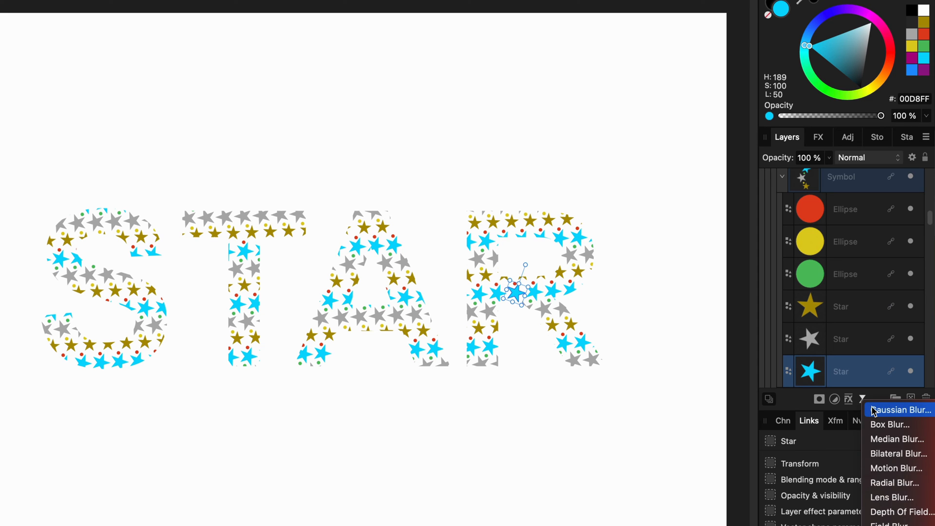
{"action": "left_click", "coordinate": [899, 410]}
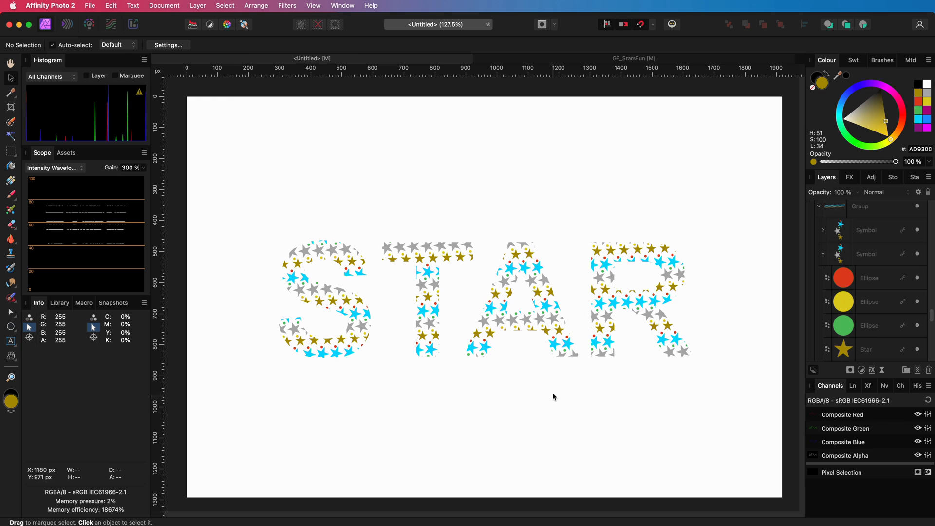
Step: In GF-PatternFillSymbolSetup, recolour the dark red star to yellow and the orange Colors swatch to dark olive
{"action": "left_click", "coordinate": [686, 58]}
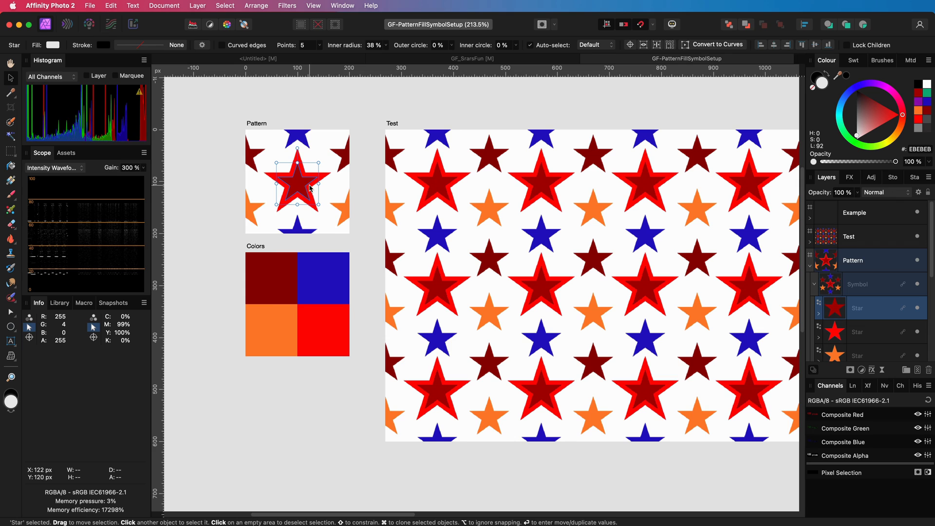
{"action": "left_click", "coordinate": [271, 277]}
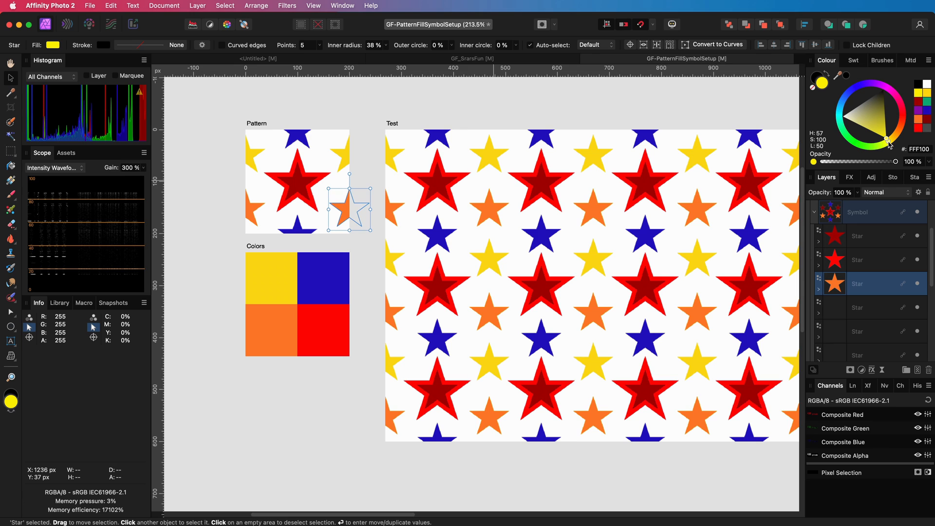
{"action": "left_click", "coordinate": [271, 331]}
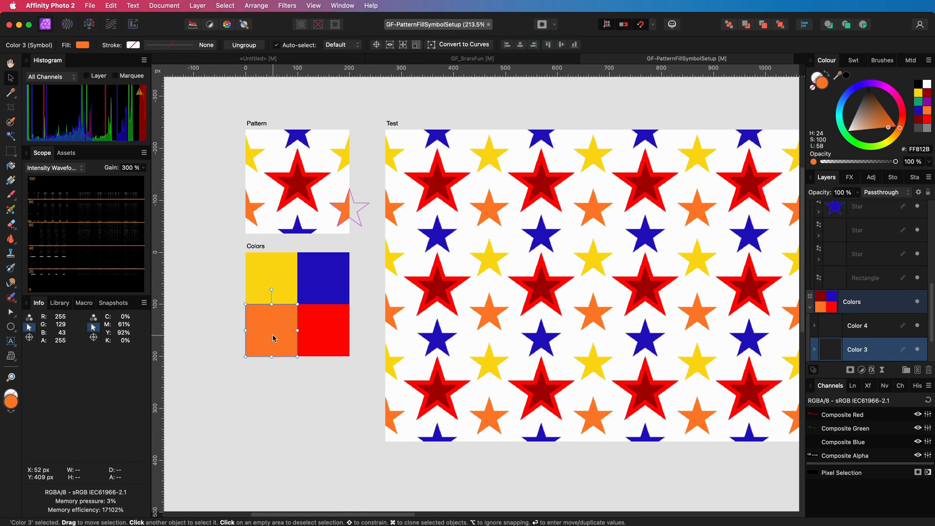
{"action": "left_click", "coordinate": [877, 136]}
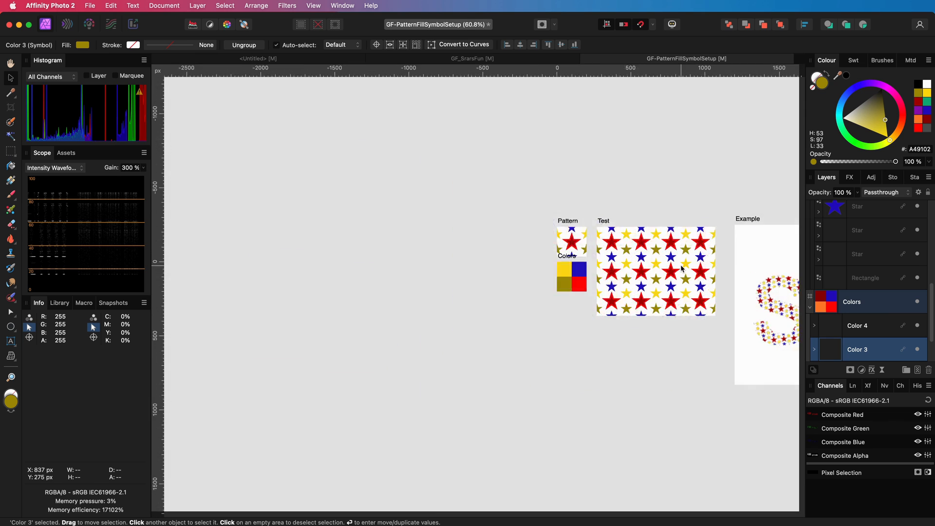
Step: Shift the Color 2 swatch from blue toward teal so the test tile and STAR example stars turn cyan
{"action": "scroll", "scroll_direction": "down", "scroll_amount": 3}
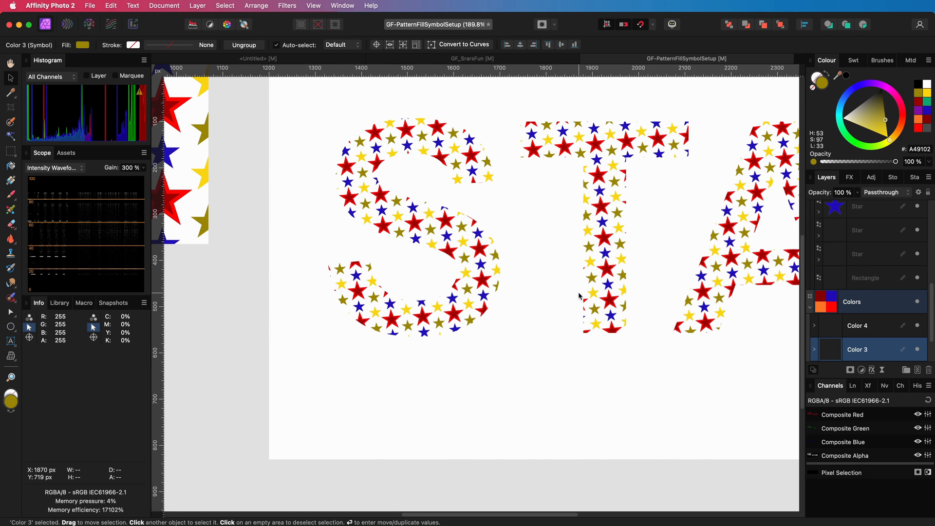
{"action": "scroll", "scroll_direction": "down", "scroll_amount": 3}
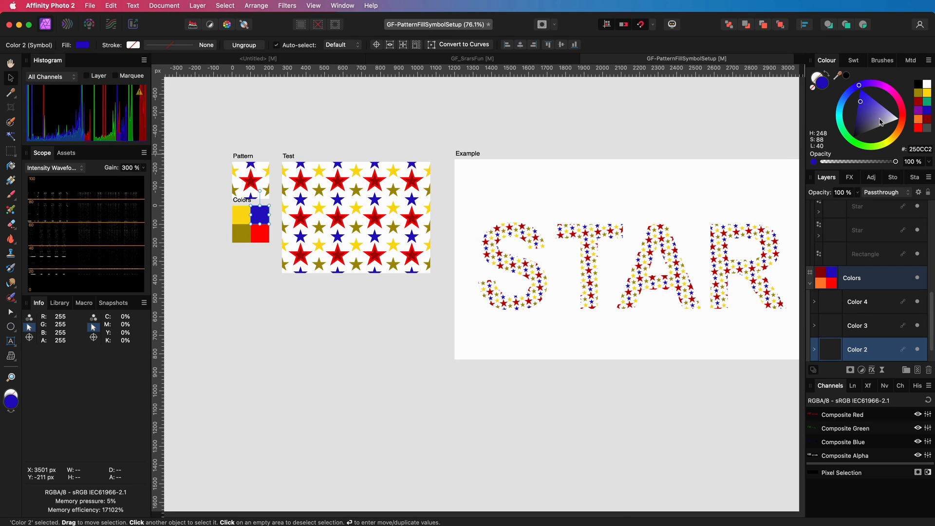
{"action": "left_click", "coordinate": [841, 113]}
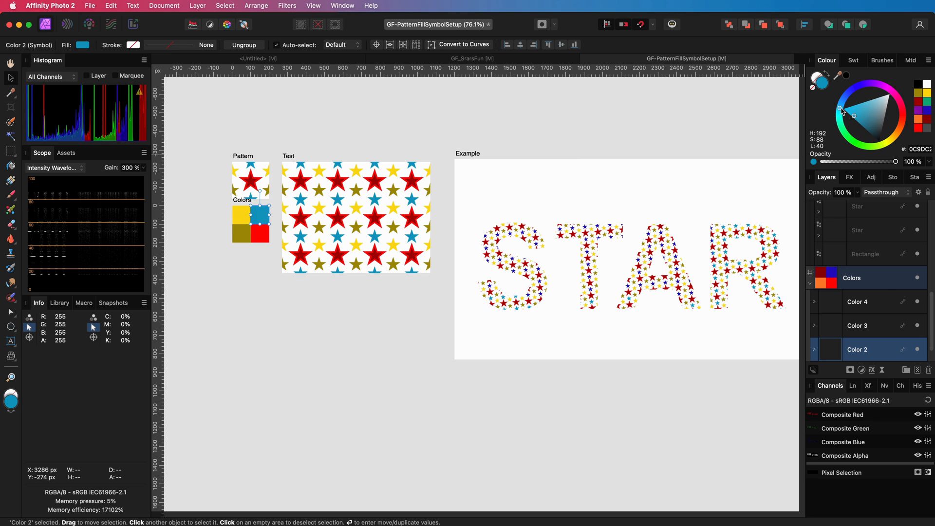